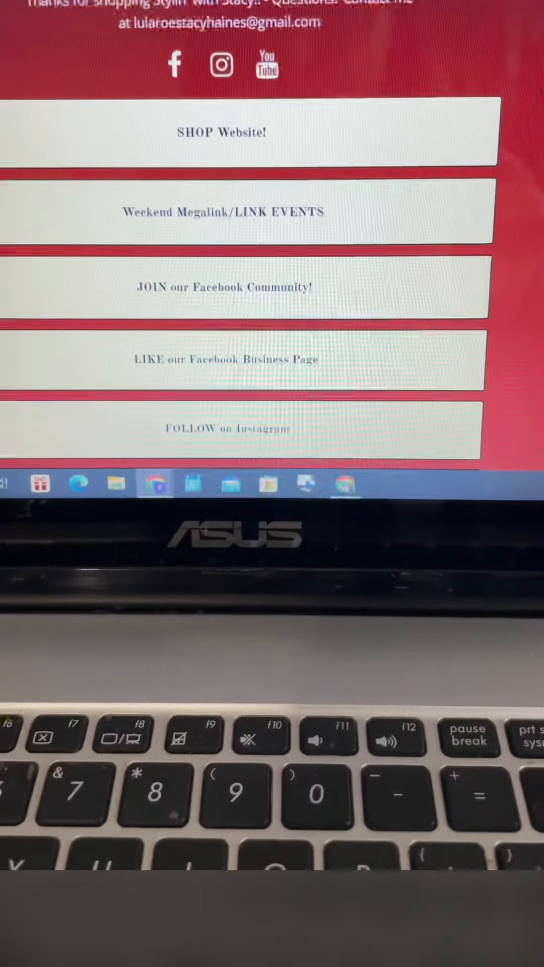
Scroll down through the Stylin with Stacy home page to the album tiles
scroll(down, 3)
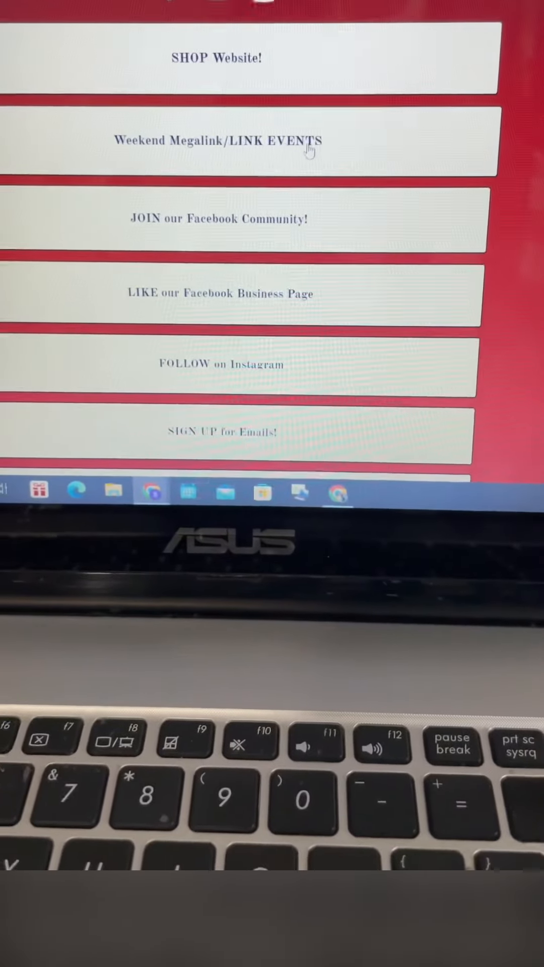
scroll(down, 3)
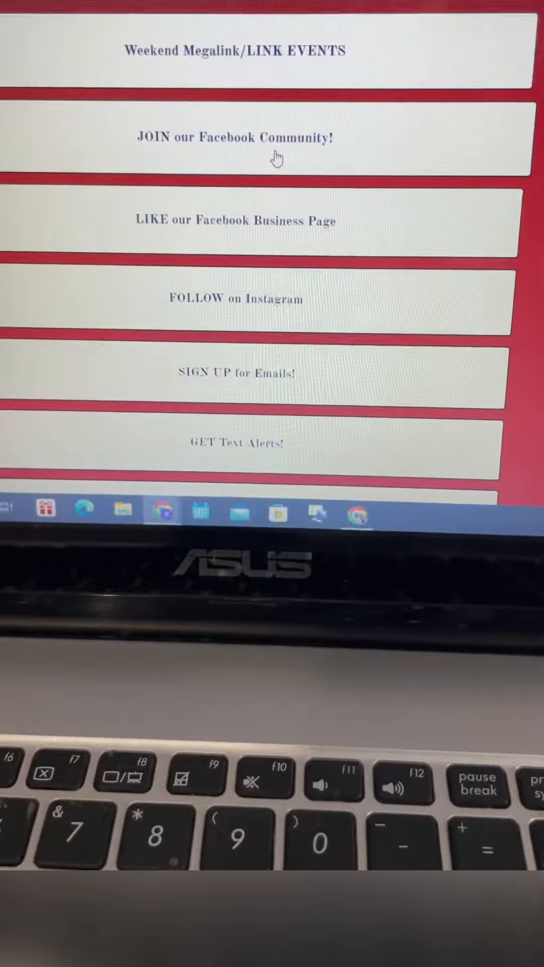
scroll(down, 3)
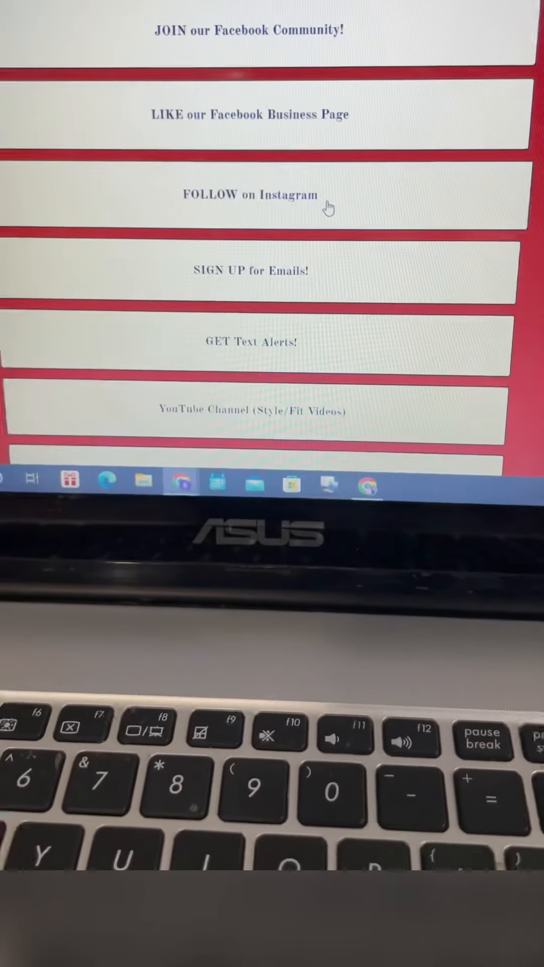
scroll(down, 3)
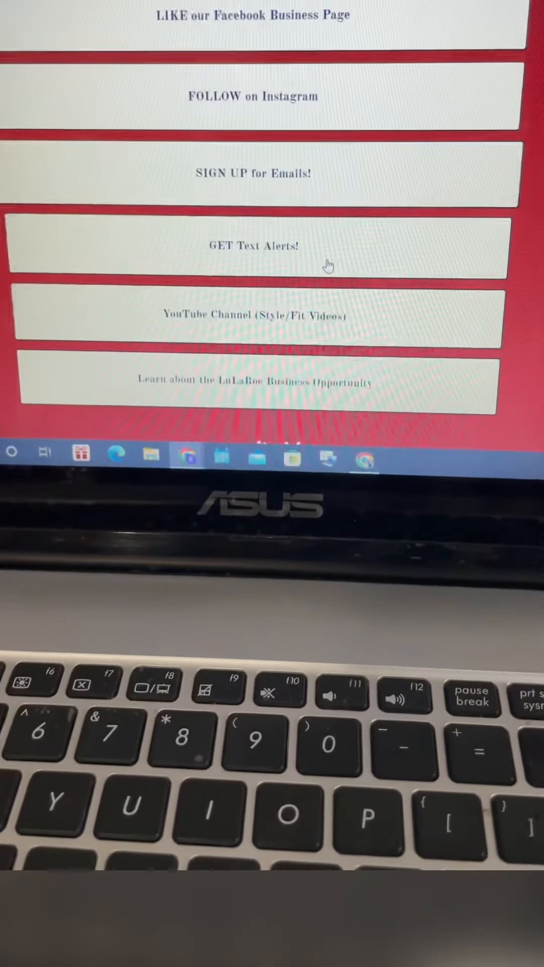
scroll(down, 3)
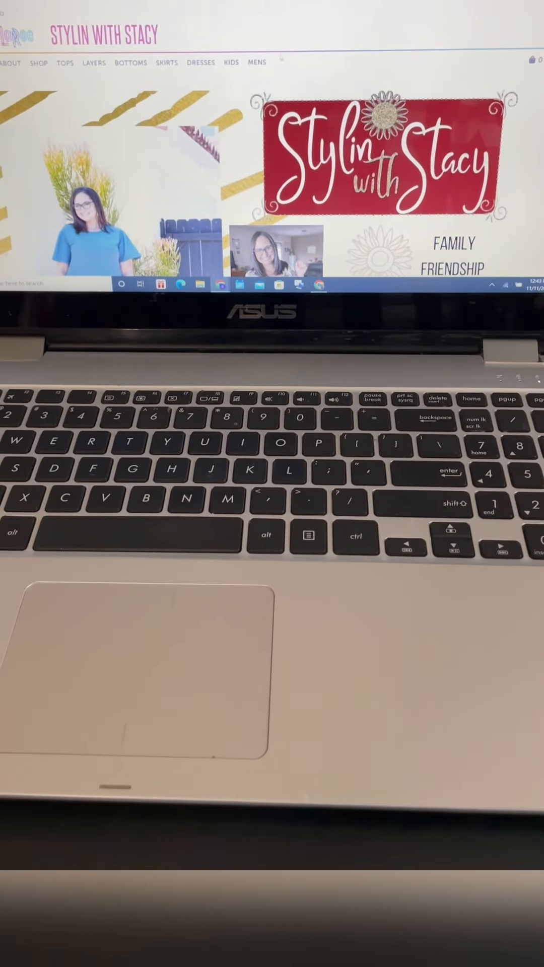
scroll(down, 3)
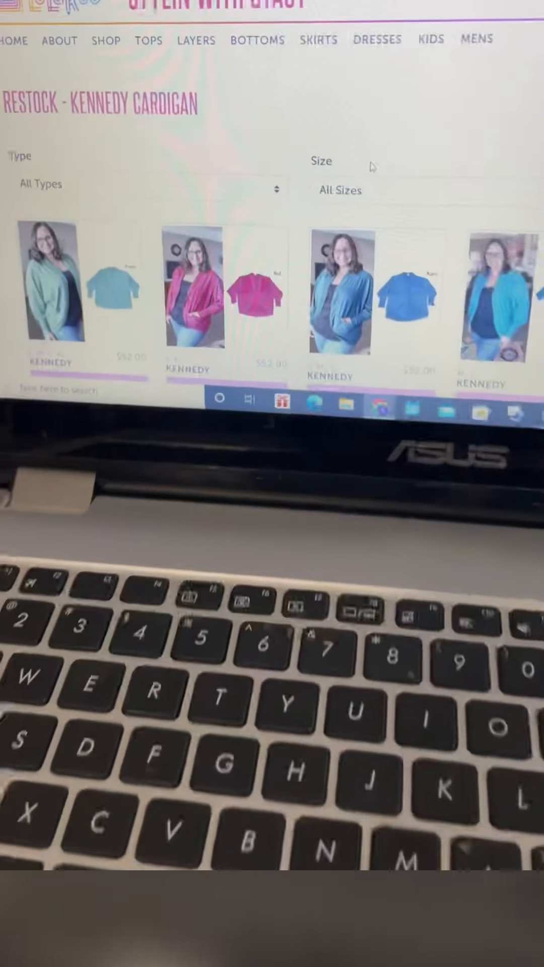
Browse the Kennedy Cardigan restock and view the Iris tunic's size guide
scroll(down, 3)
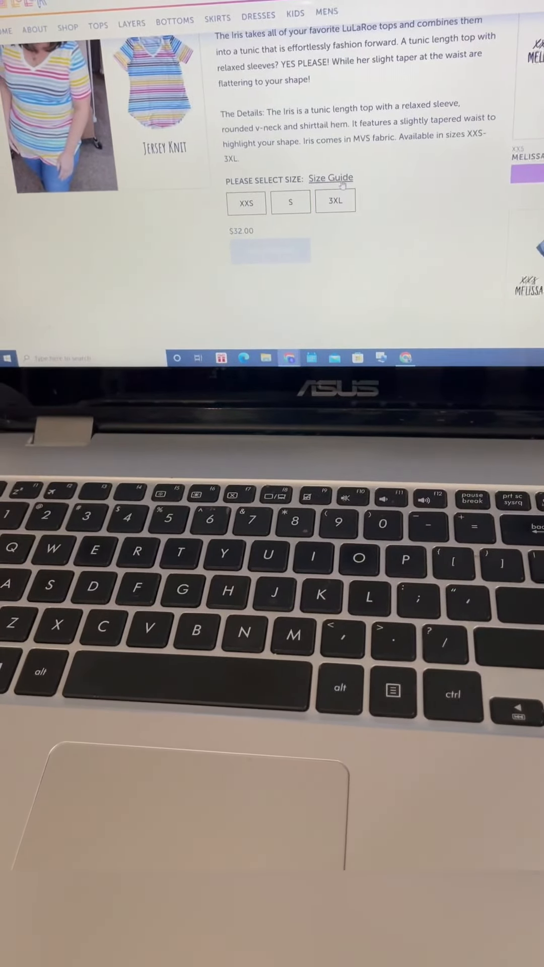
click(330, 178)
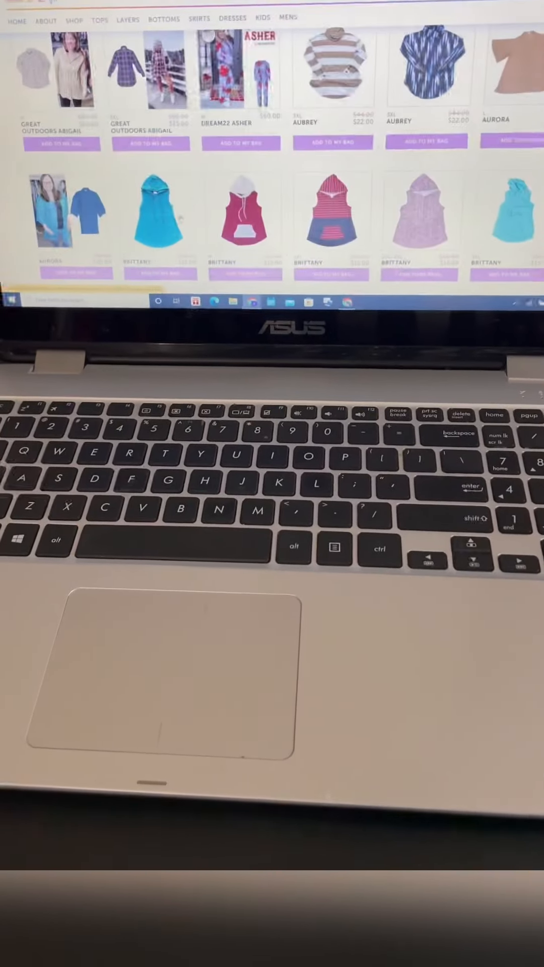
Filter the Tops & Cover Ups album by Type to Tops only
scroll(down, 3)
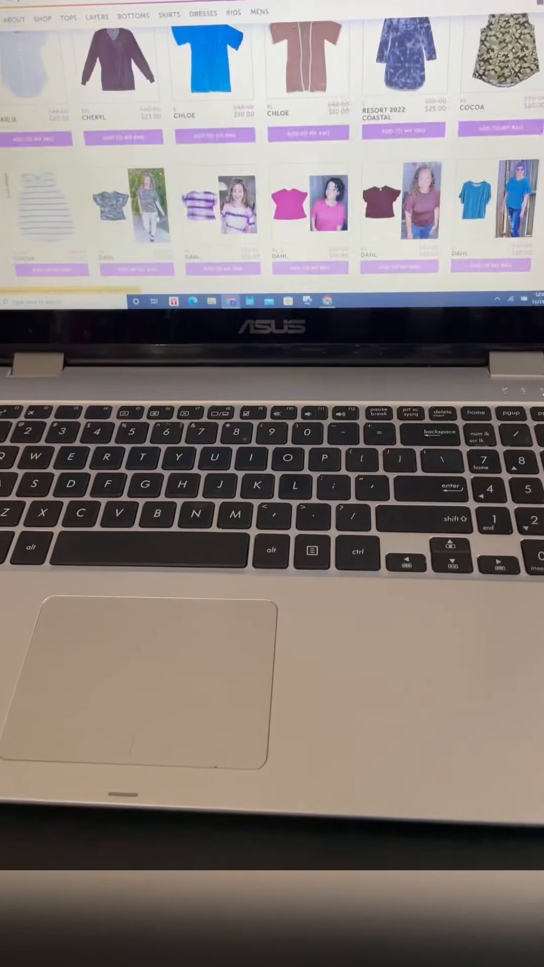
scroll(down, 3)
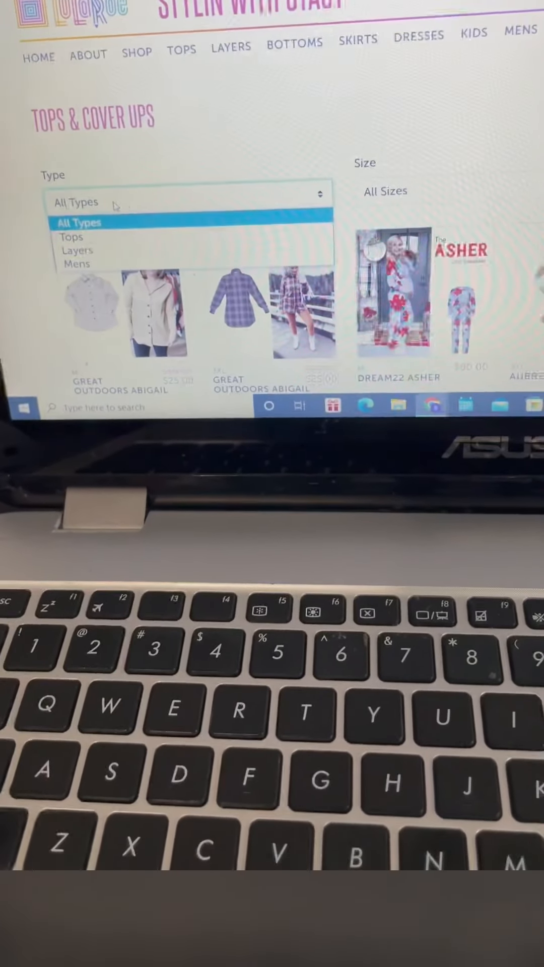
click(70, 236)
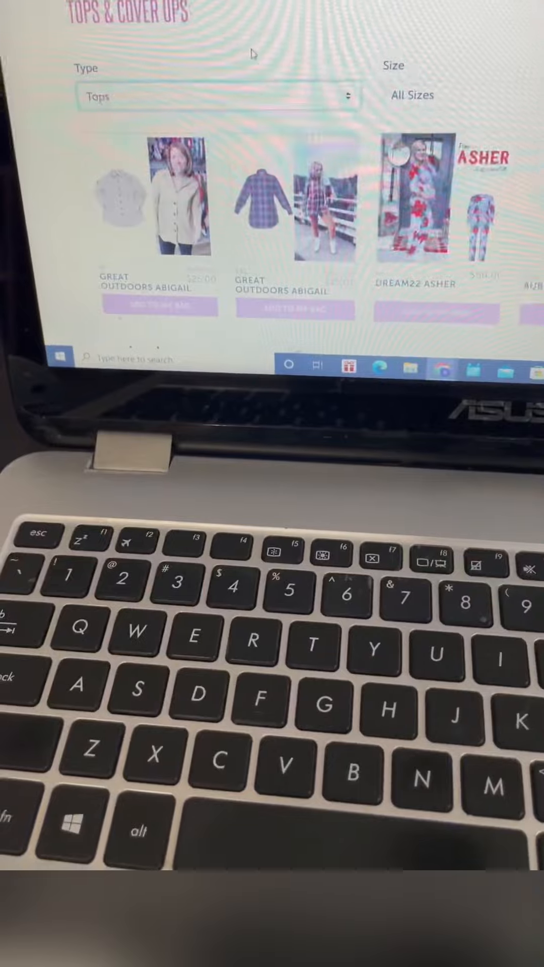
Change the Type filter to Layers and choose size L
click(216, 97)
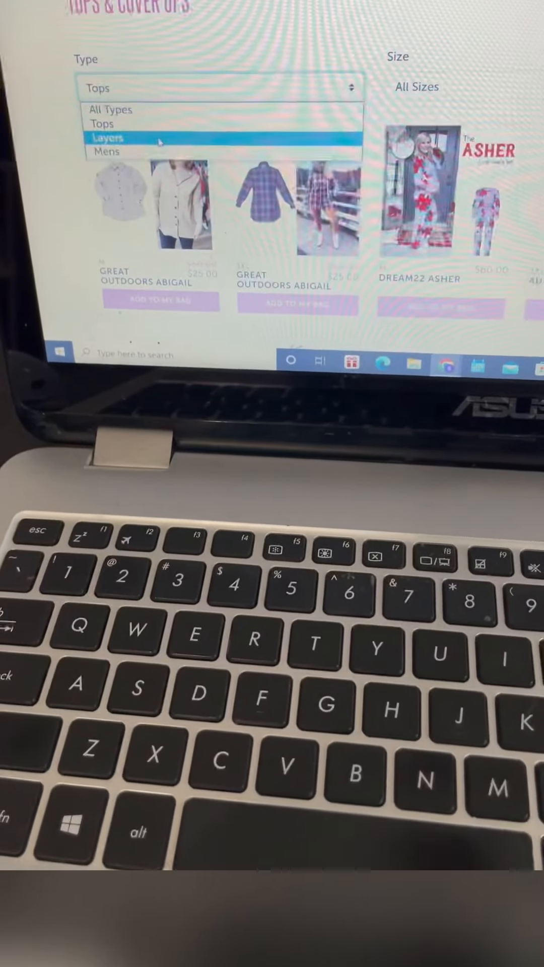
click(108, 138)
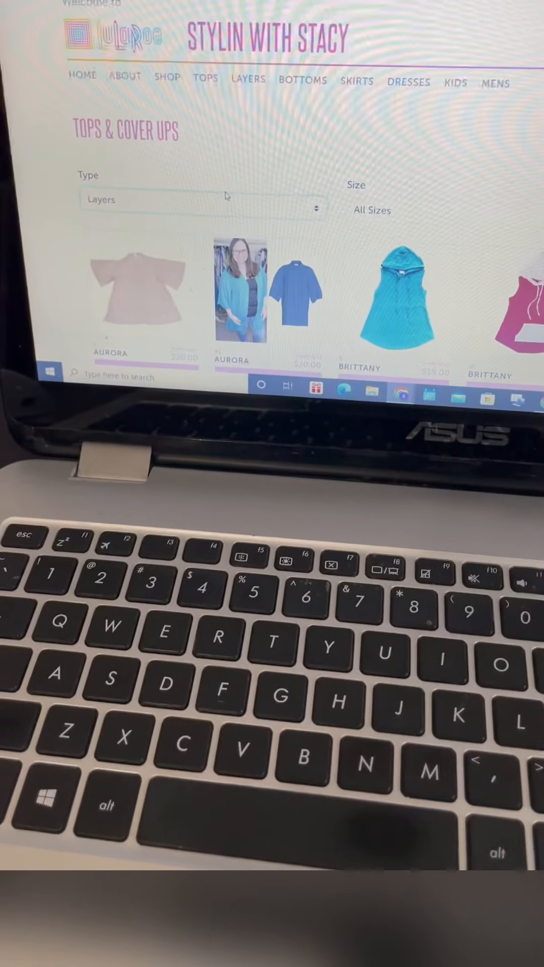
click(203, 203)
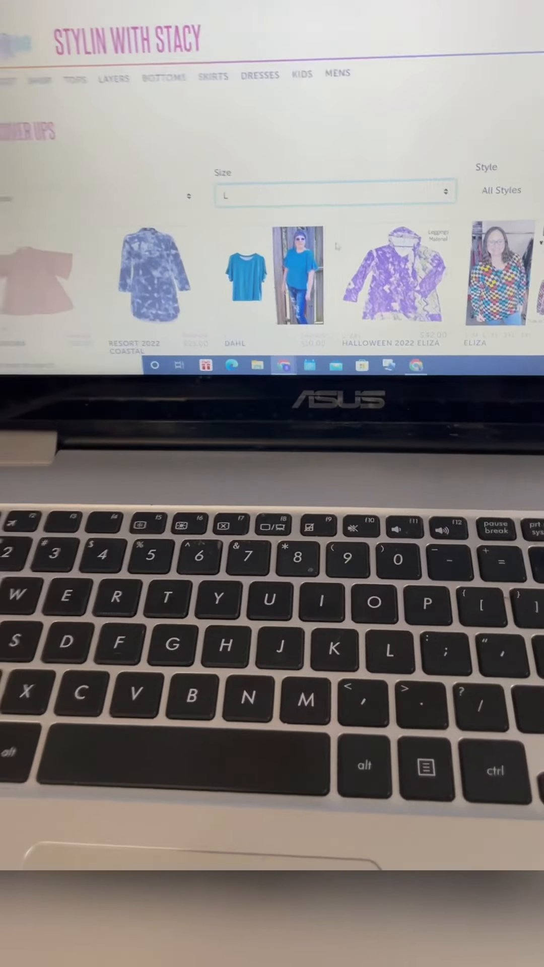
Browse the size L results and narrow them to the Layla style
scroll(down, 3)
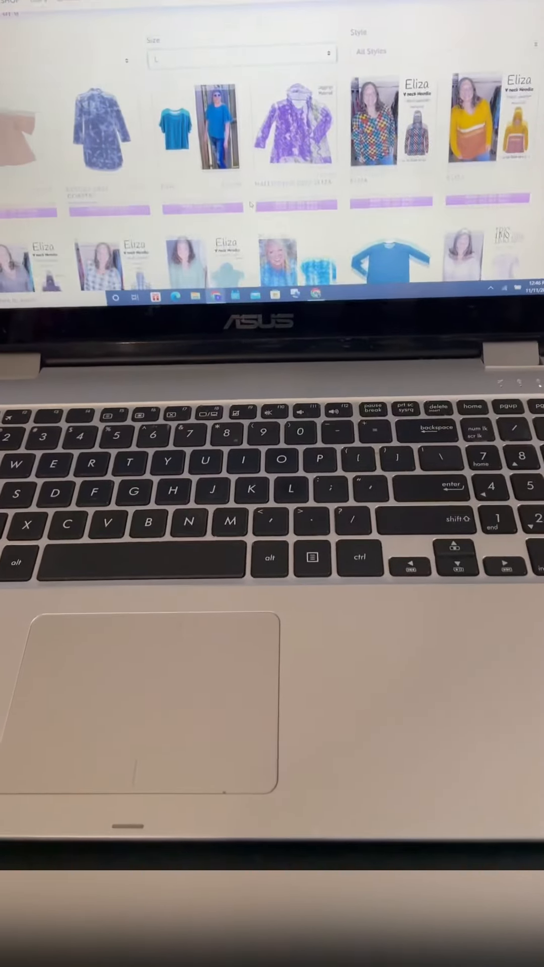
scroll(down, 3)
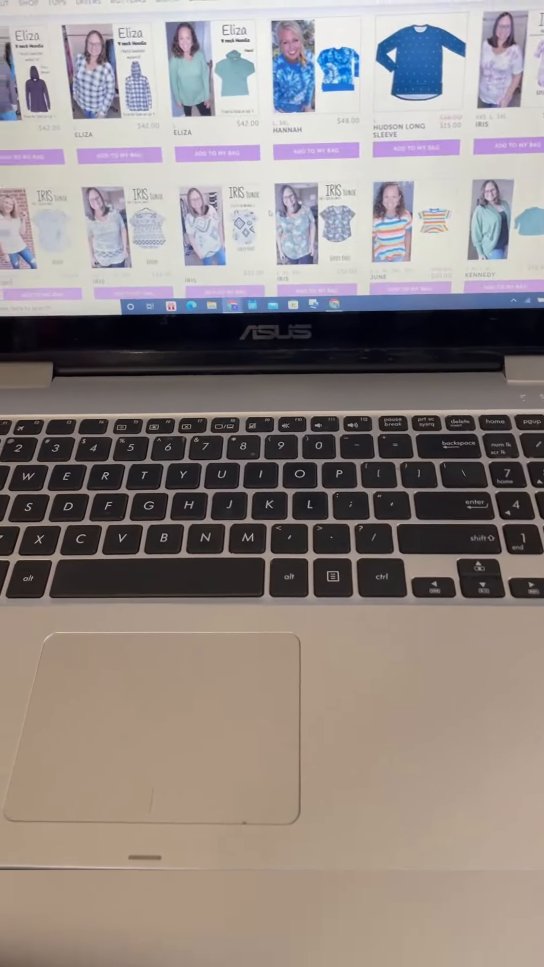
scroll(down, 3)
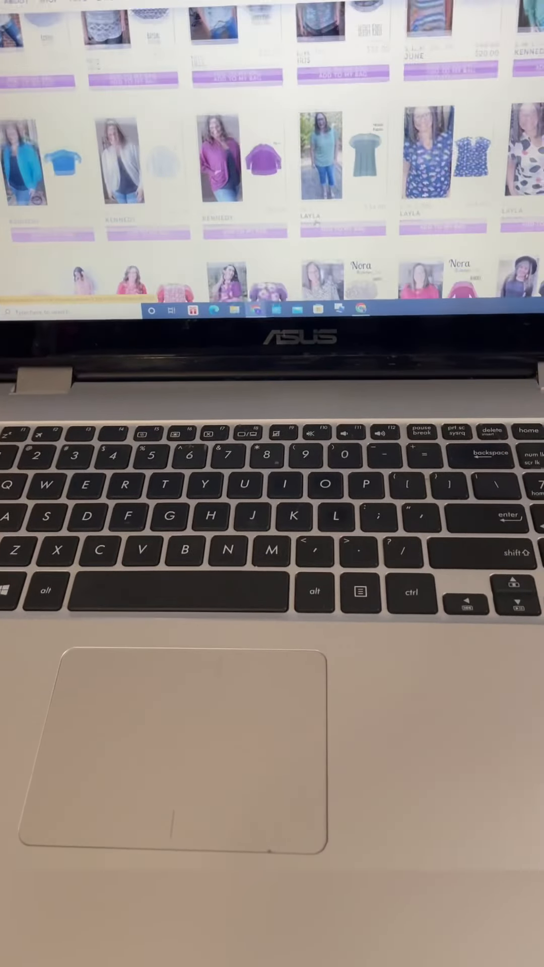
scroll(down, 3)
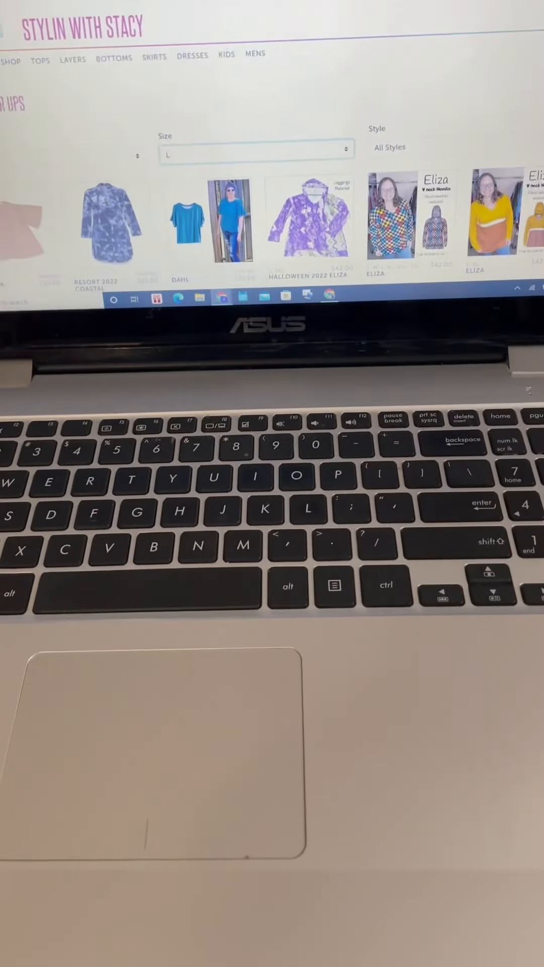
click(389, 147)
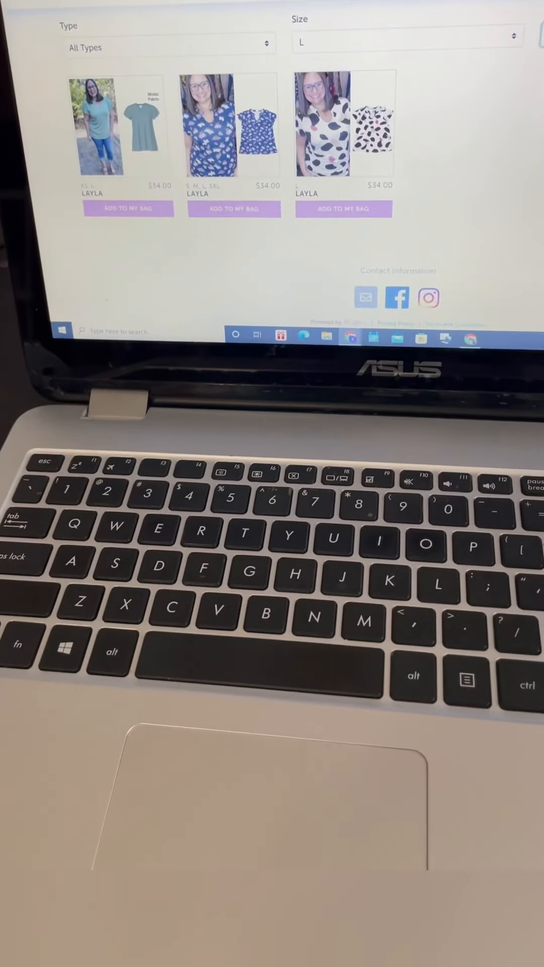
Set Size back to All Sizes to show every Layla top
click(407, 43)
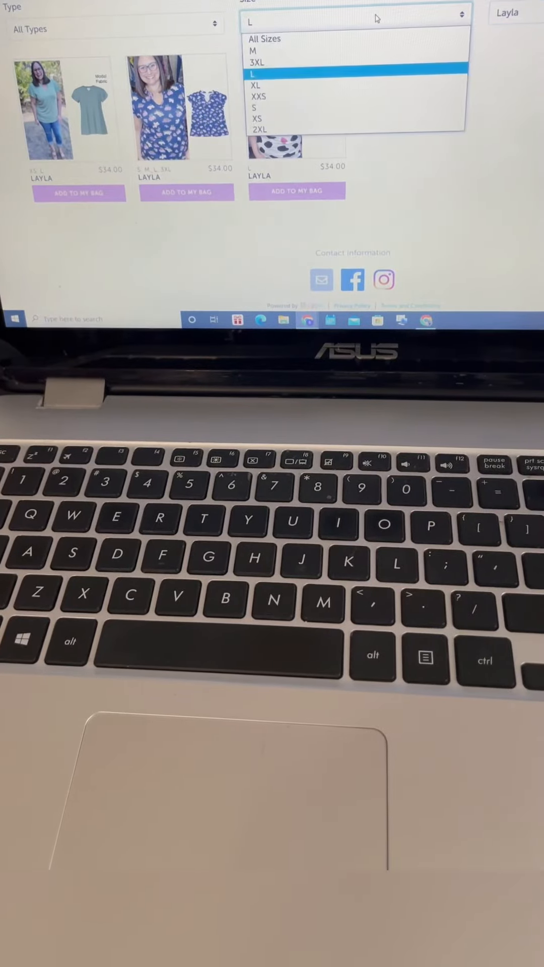
click(264, 40)
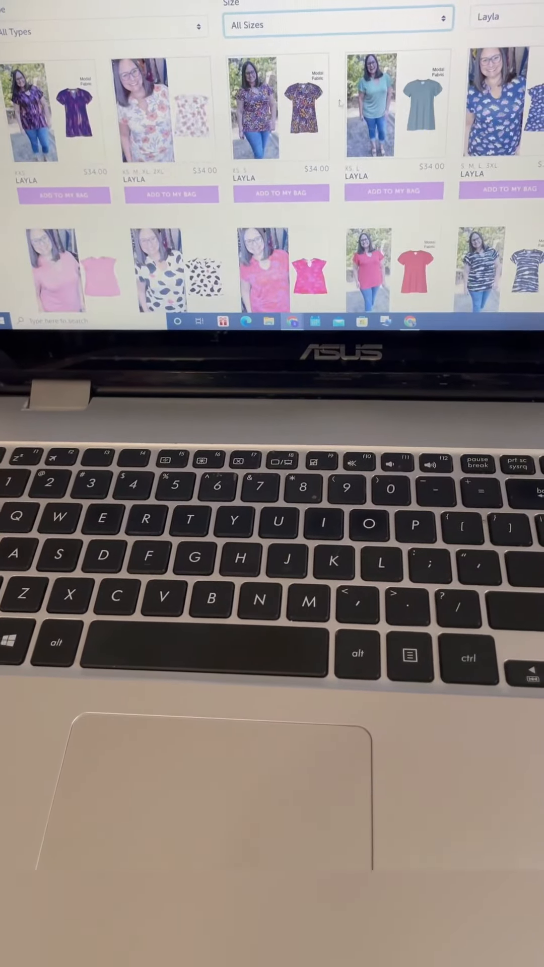
scroll(down, 3)
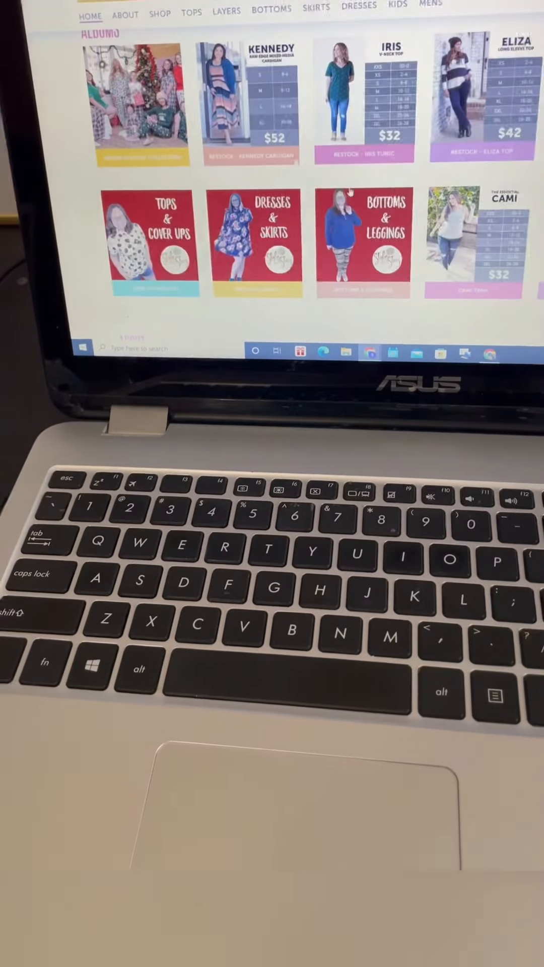
Browse down the albums page to the Bargain Bin and $5 Steals albums
scroll(down, 3)
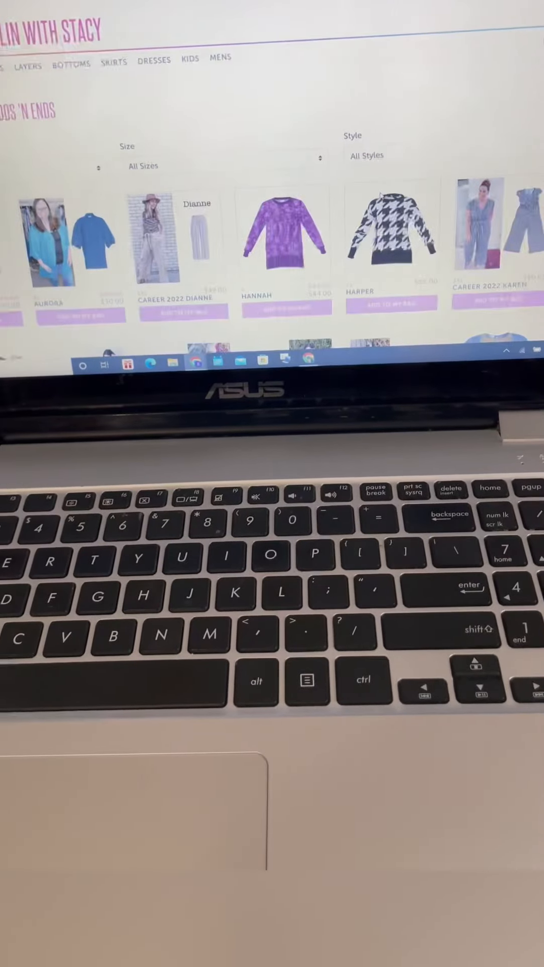
scroll(down, 3)
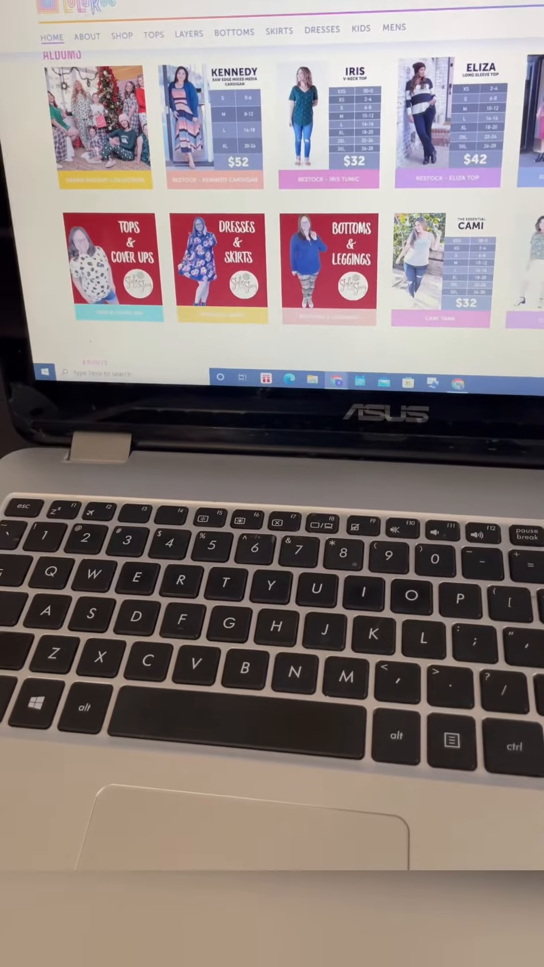
scroll(down, 3)
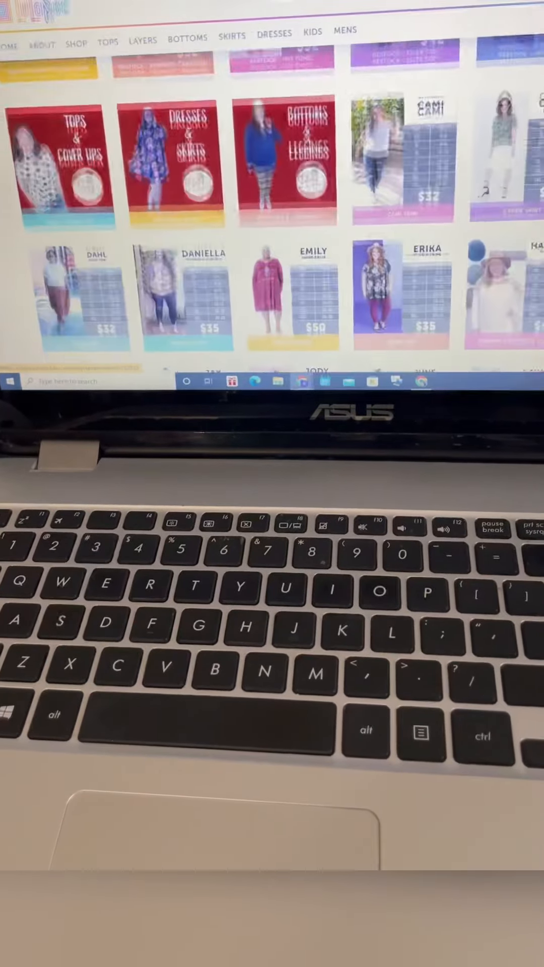
scroll(down, 3)
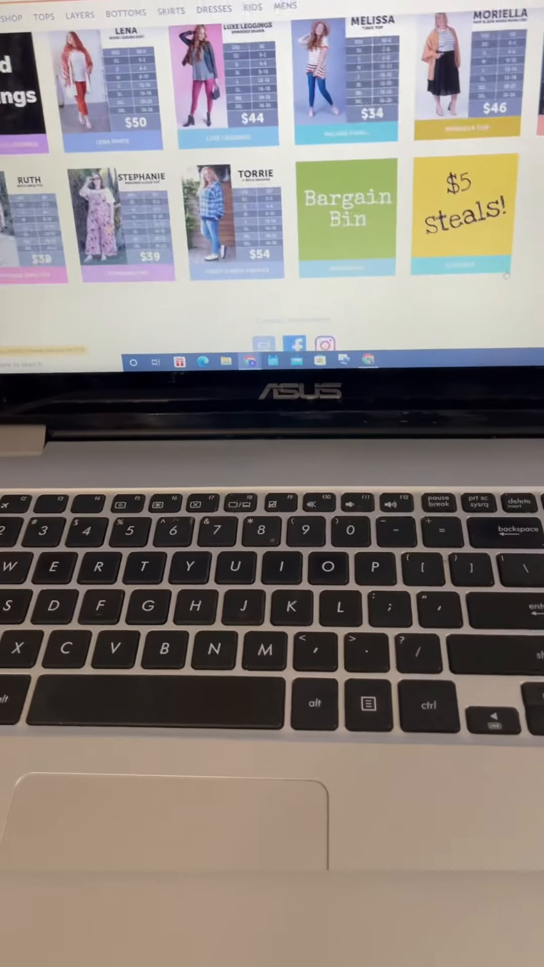
scroll(down, 3)
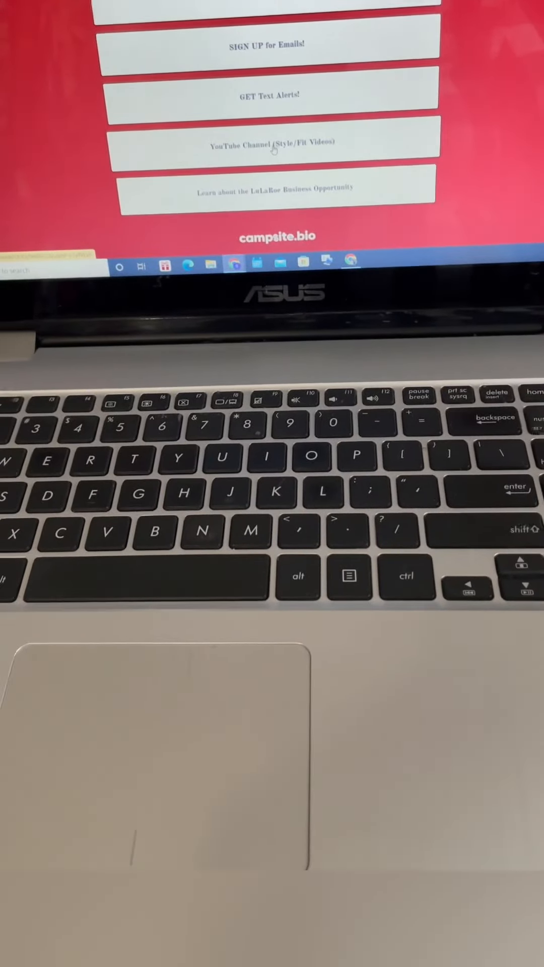
Follow the YouTube Channel (Style/Fit Videos) link from the campsite.bio page
click(270, 141)
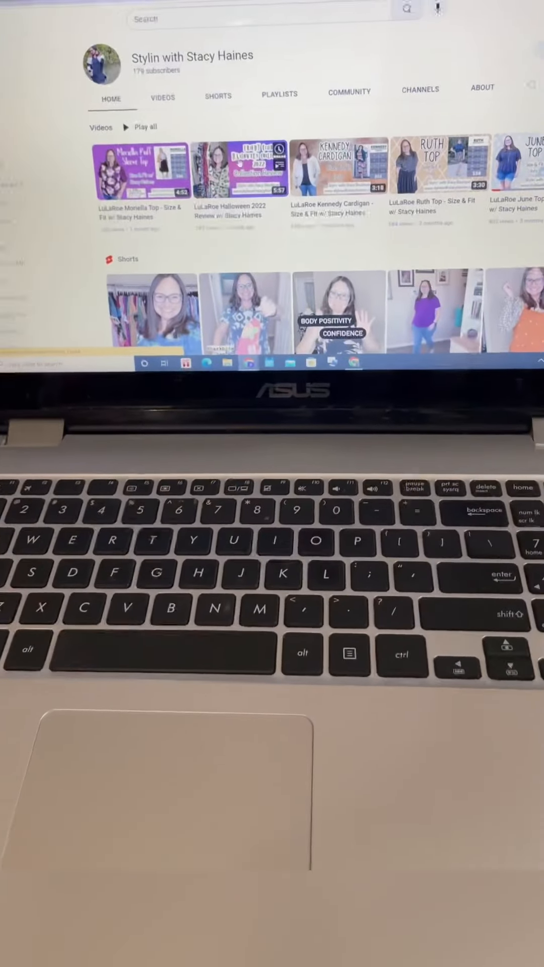
Browse the channel's videos and Shorts, then return to the Shop LuLaRoe albums page
scroll(down, 3)
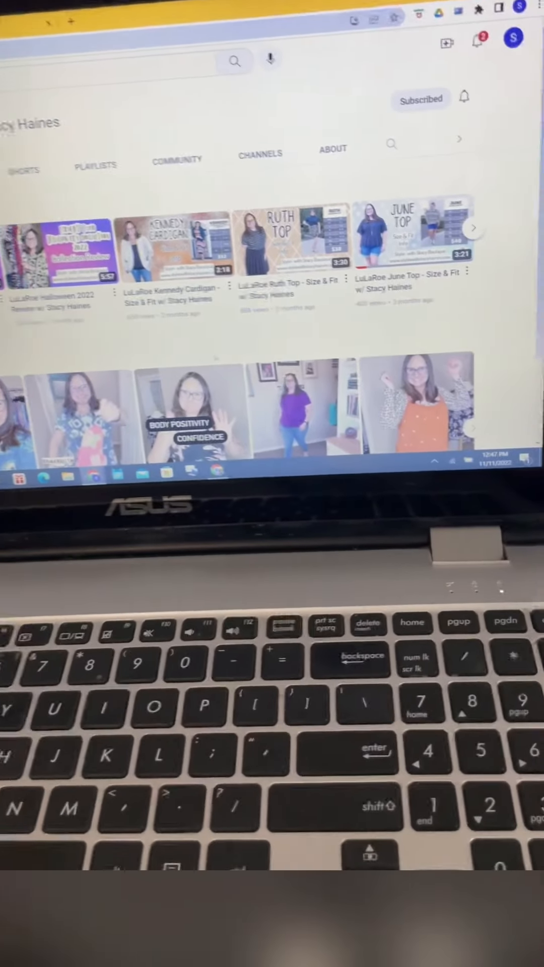
scroll(down, 3)
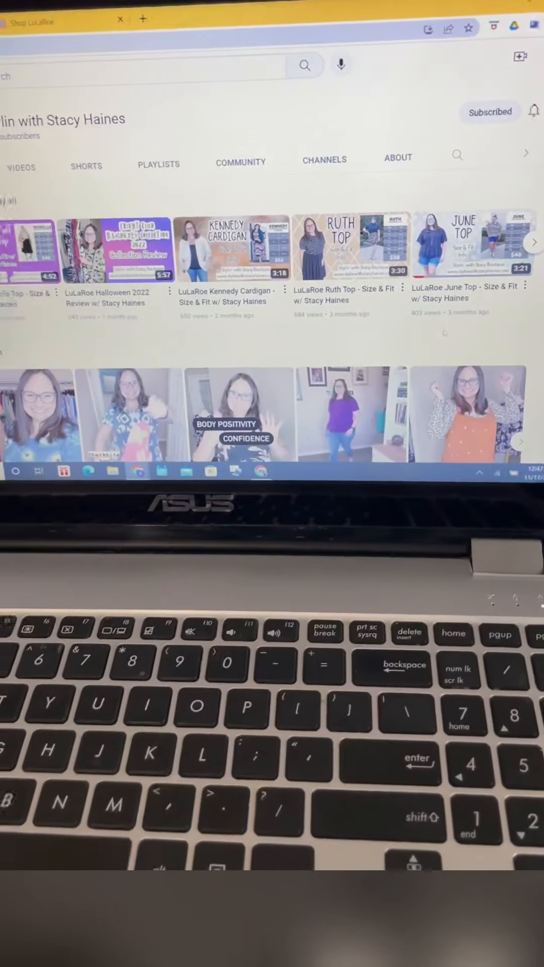
click(151, 23)
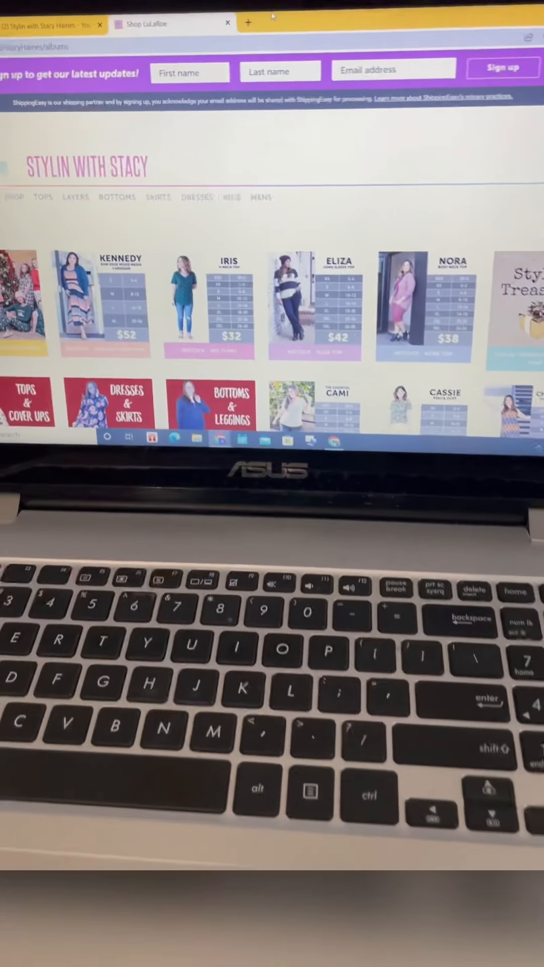